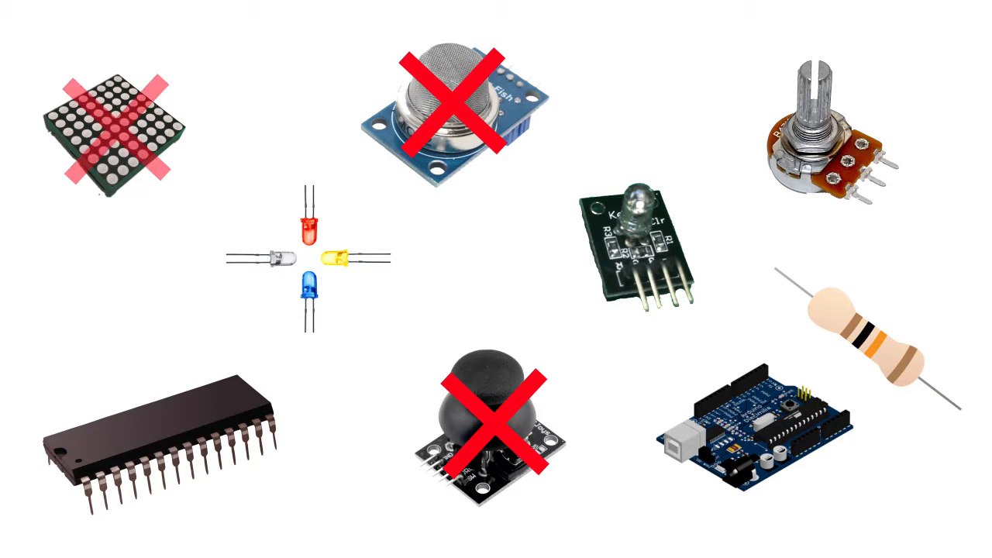
pyautogui.click(118, 127)
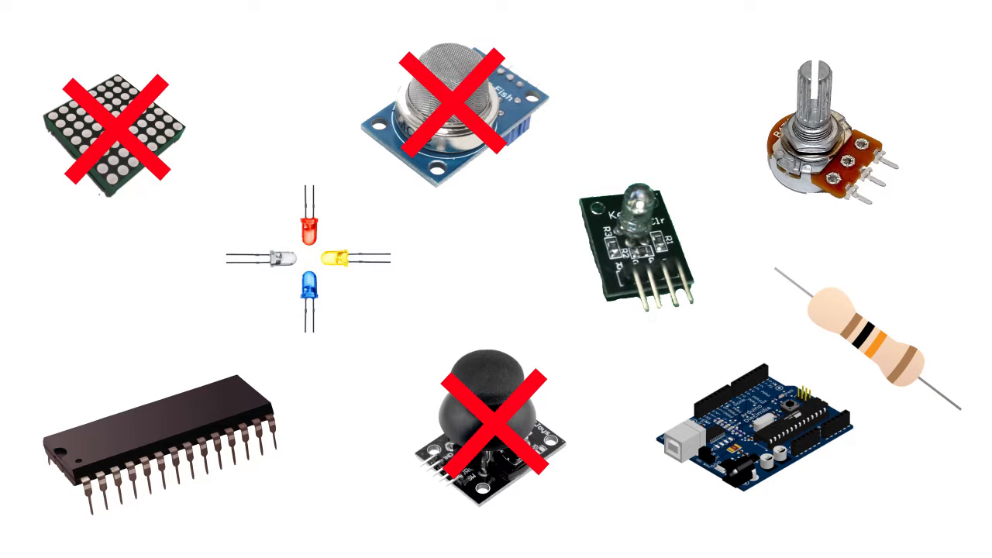